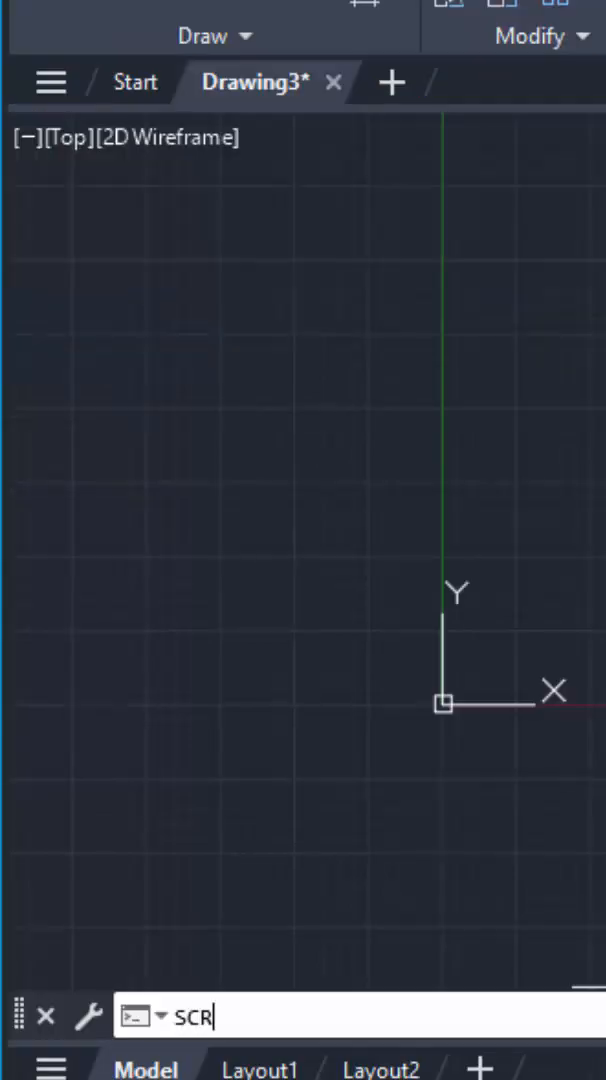
# Write 'Layer M MyLayer C Red MyLayer' in Demo.scr, then begin a second line 'LINE 0,0'
pyautogui.press('Enter')
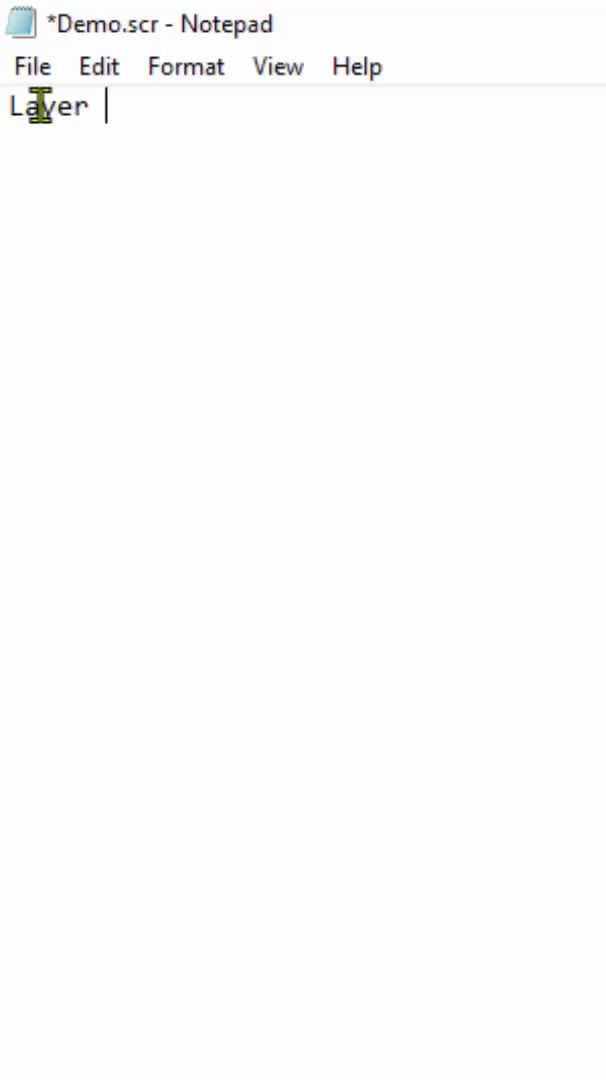
pyautogui.write('M MyLayer C')
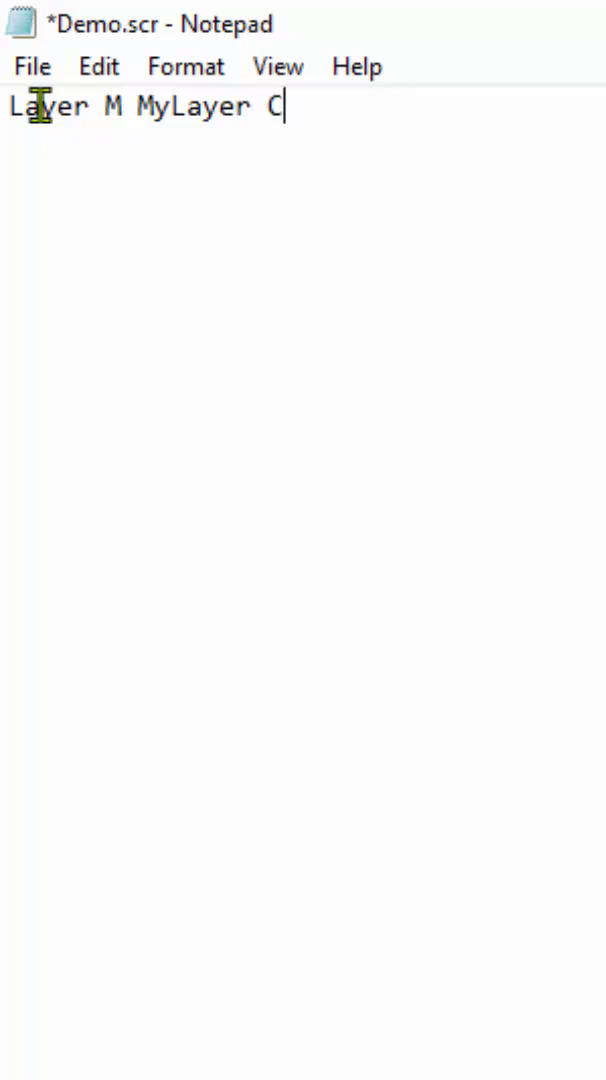
pyautogui.write('Red My')
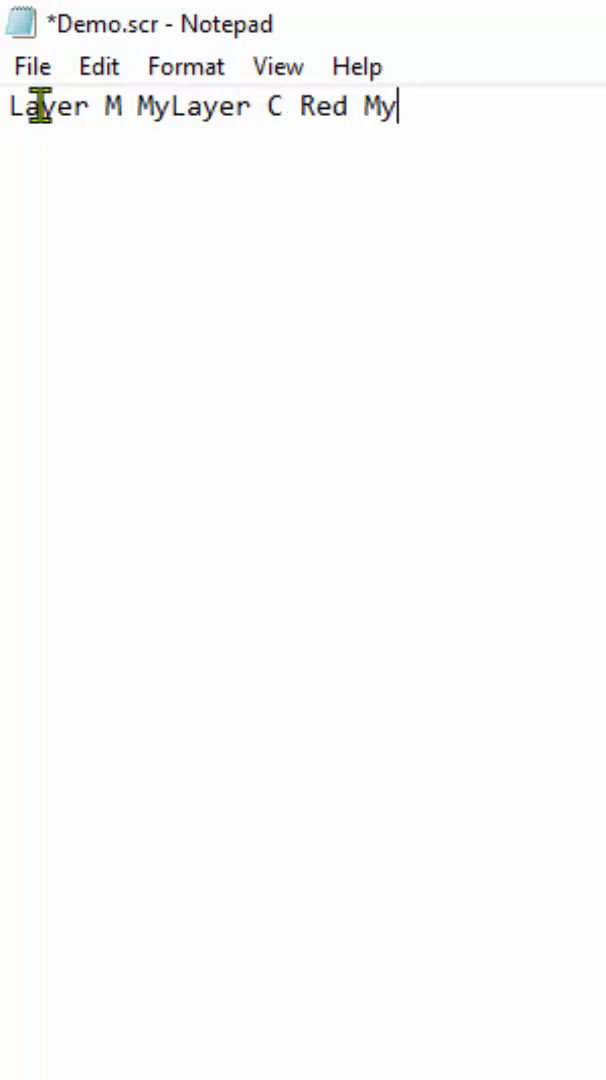
pyautogui.write('Layer')
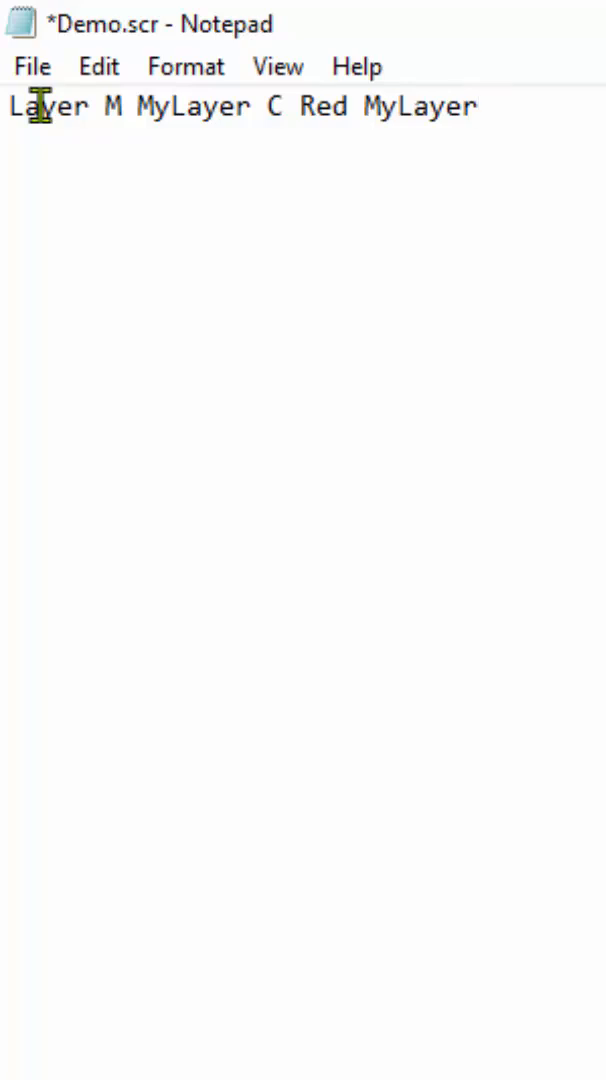
pyautogui.write('LINE')
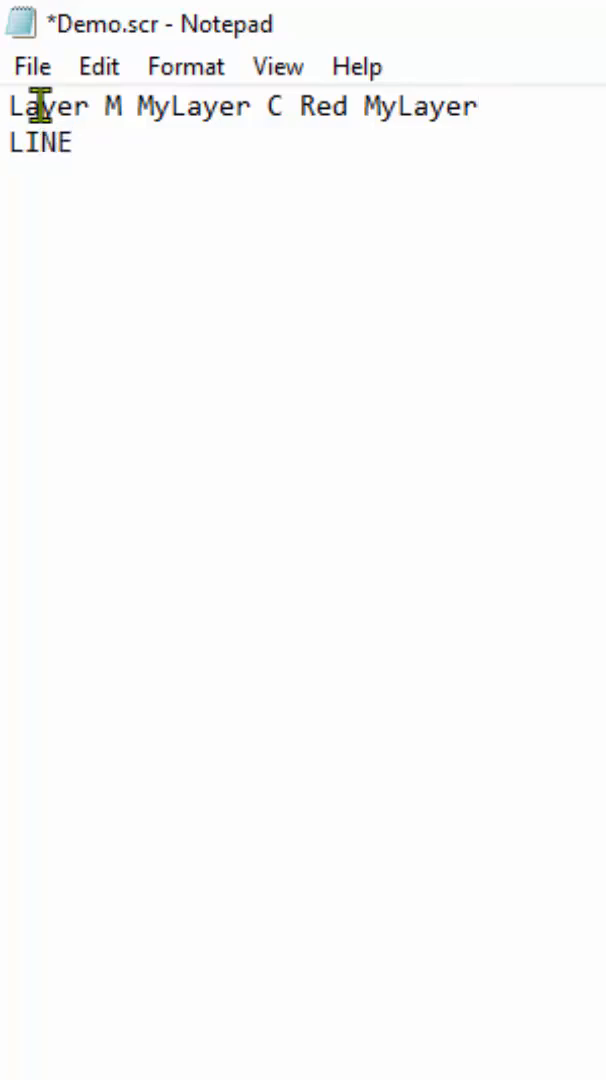
pyautogui.write('0,0')
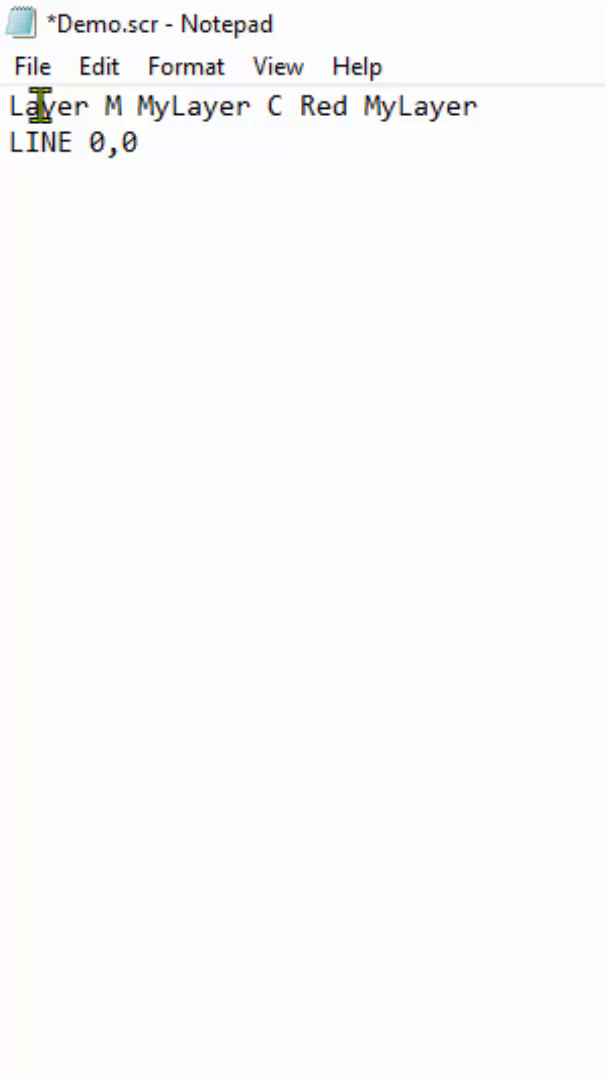